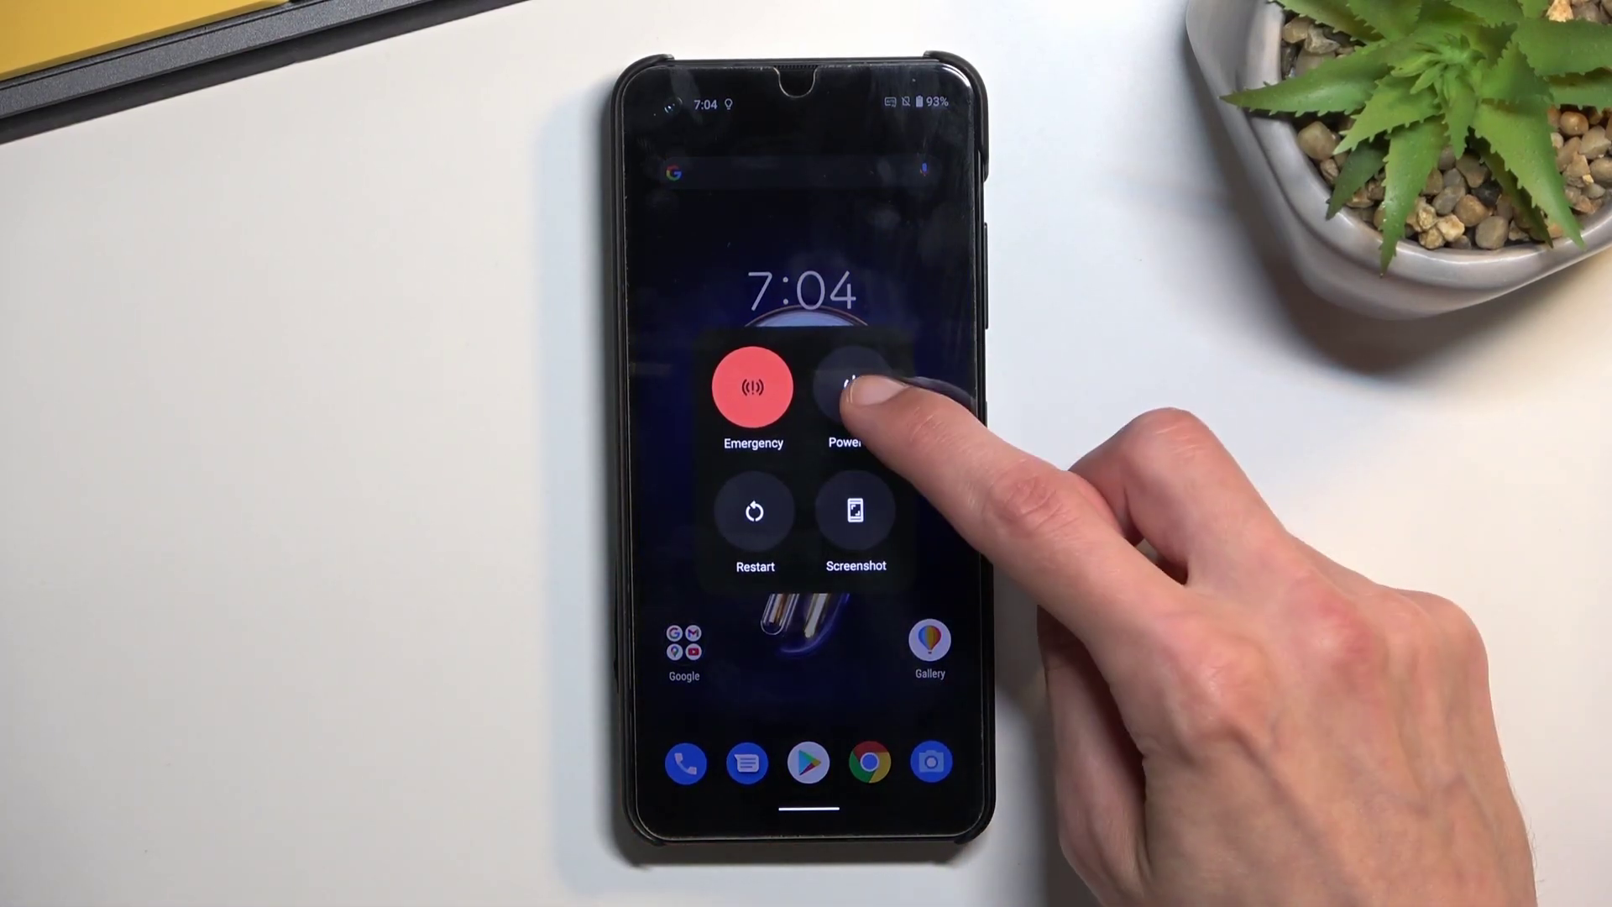
# Choose Power off from the power menu so the phone begins shutting down
pyautogui.click(847, 387)
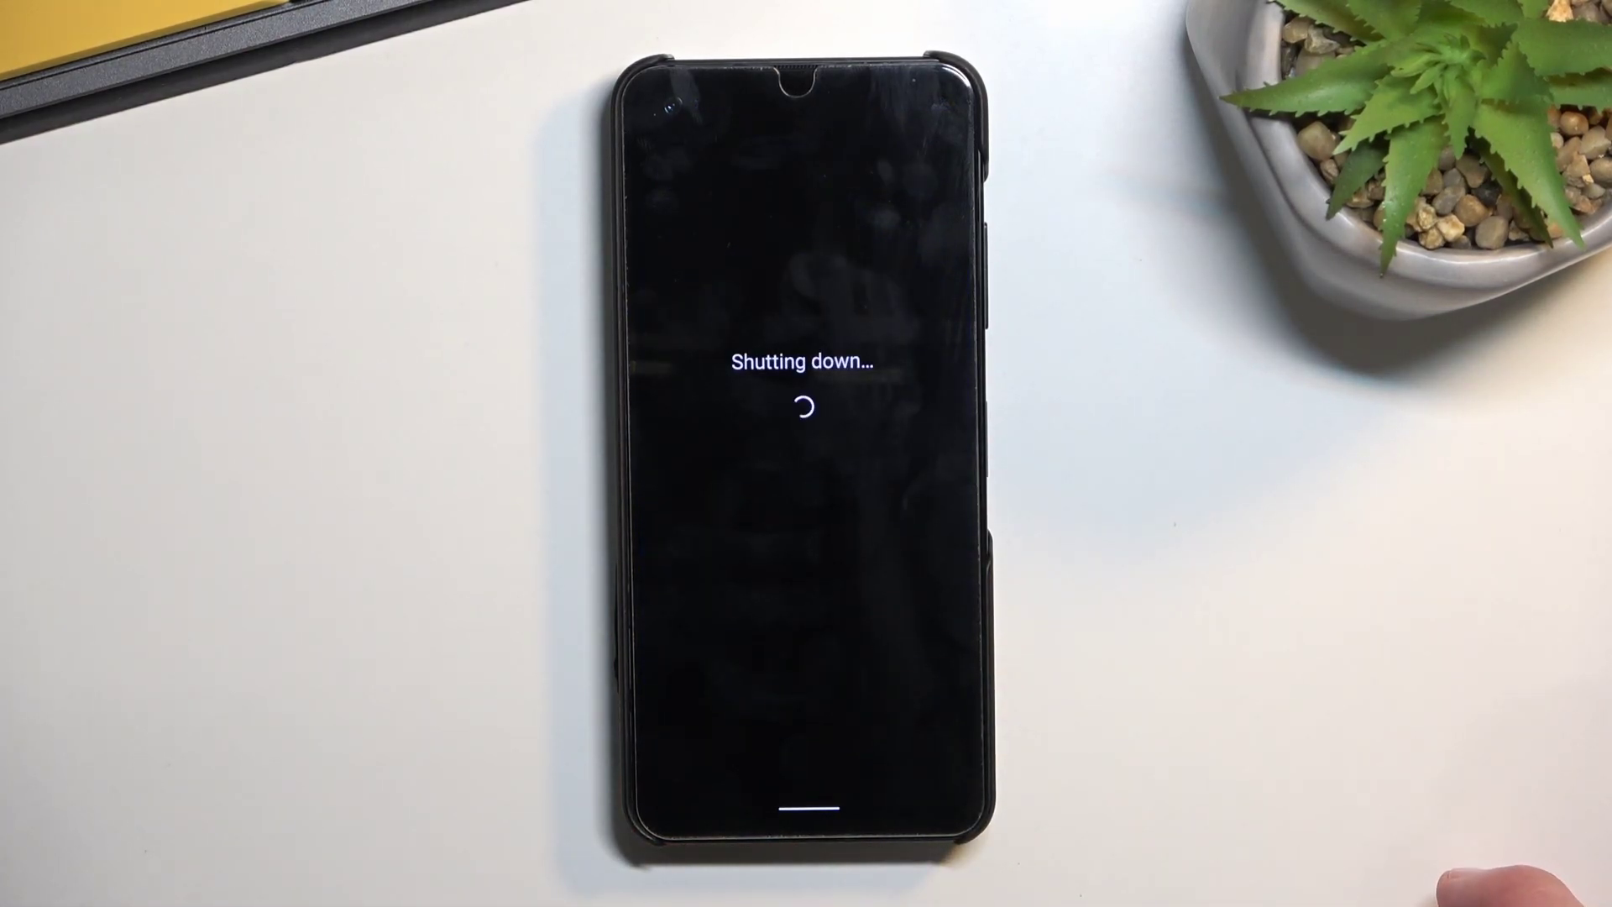